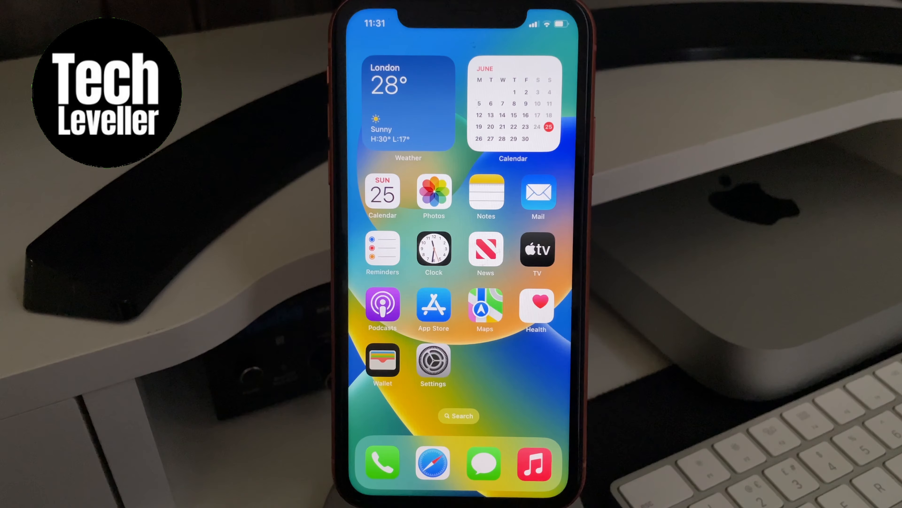
# - Navigate from Settings through General to the Language & Region page showing Date Format 19/08/2023
pyautogui.click(433, 365)
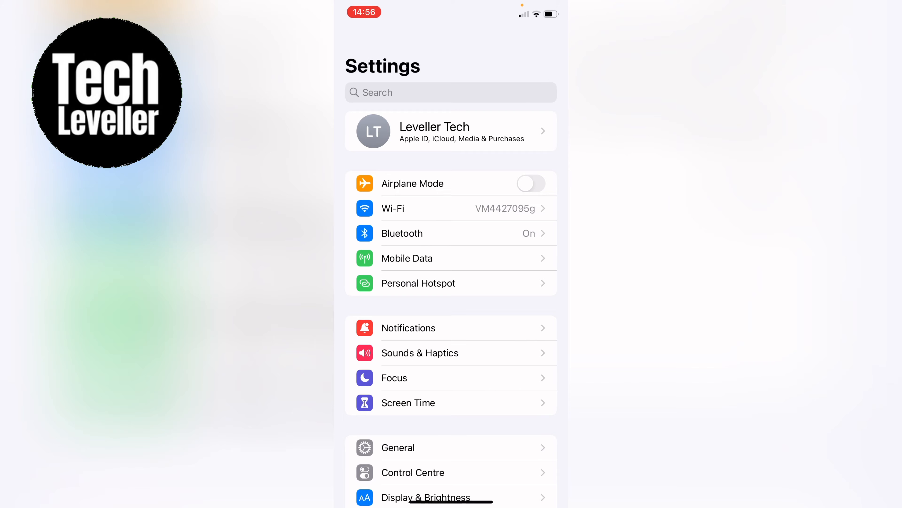
pyautogui.scroll(-3)
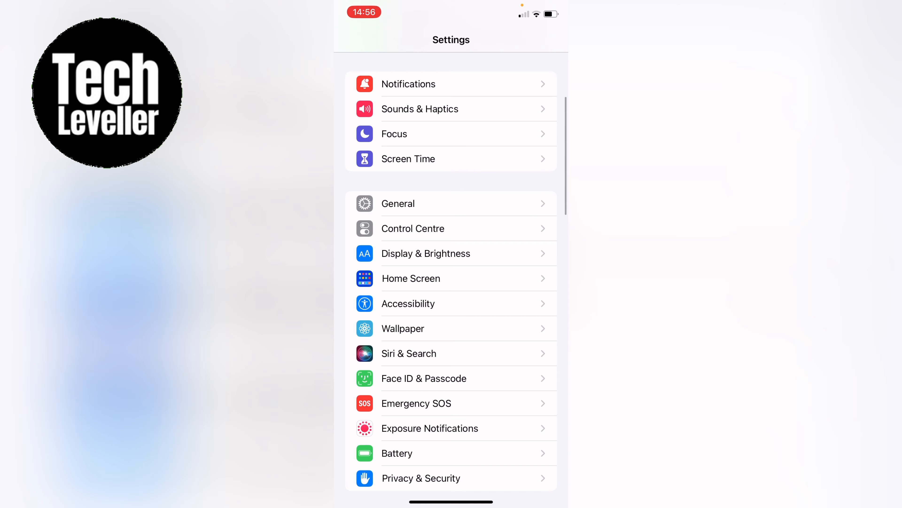
pyautogui.click(397, 203)
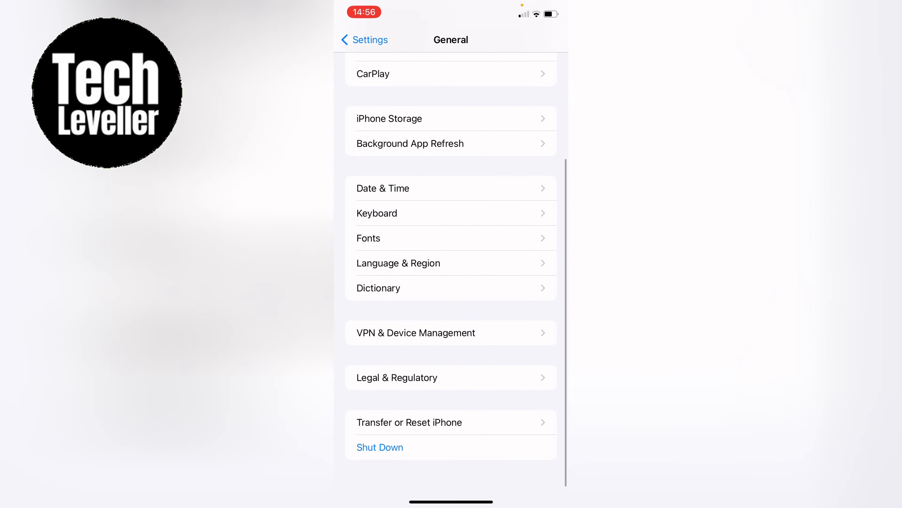
pyautogui.scroll(-3)
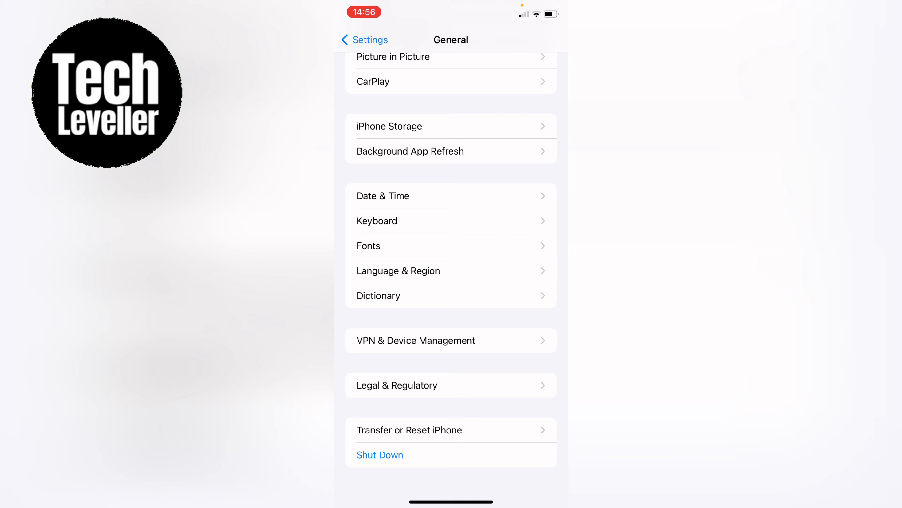
pyautogui.click(398, 270)
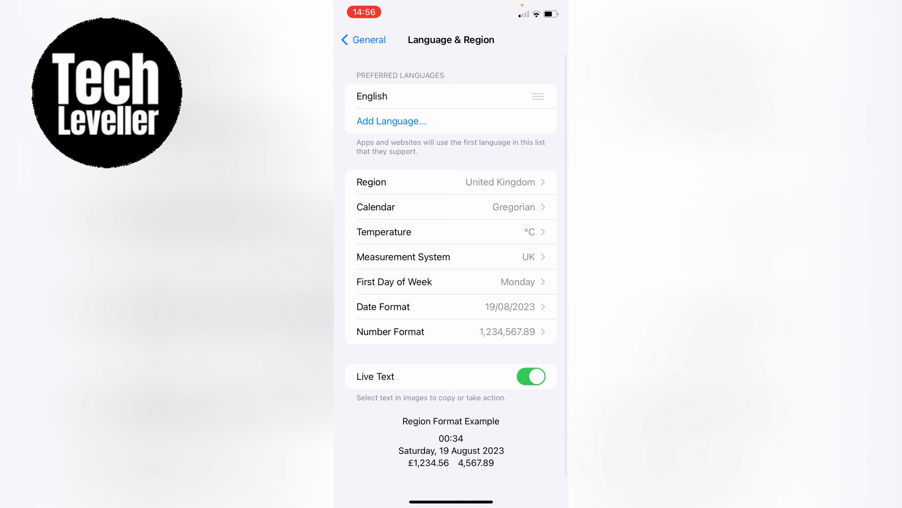